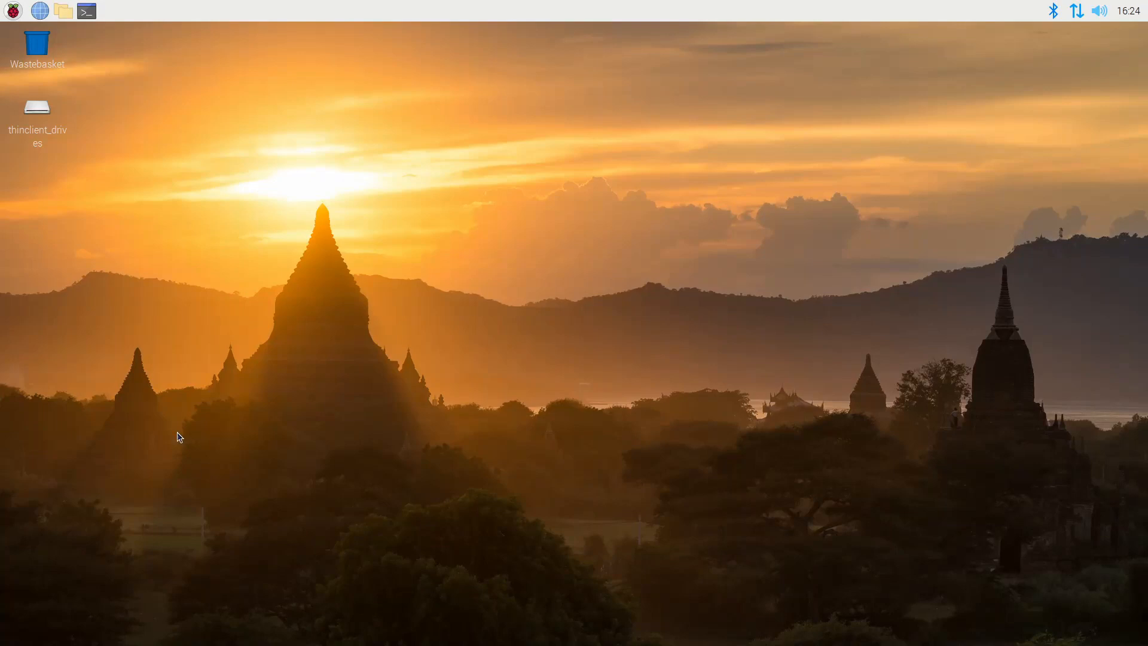
mouse_move(428, 330)
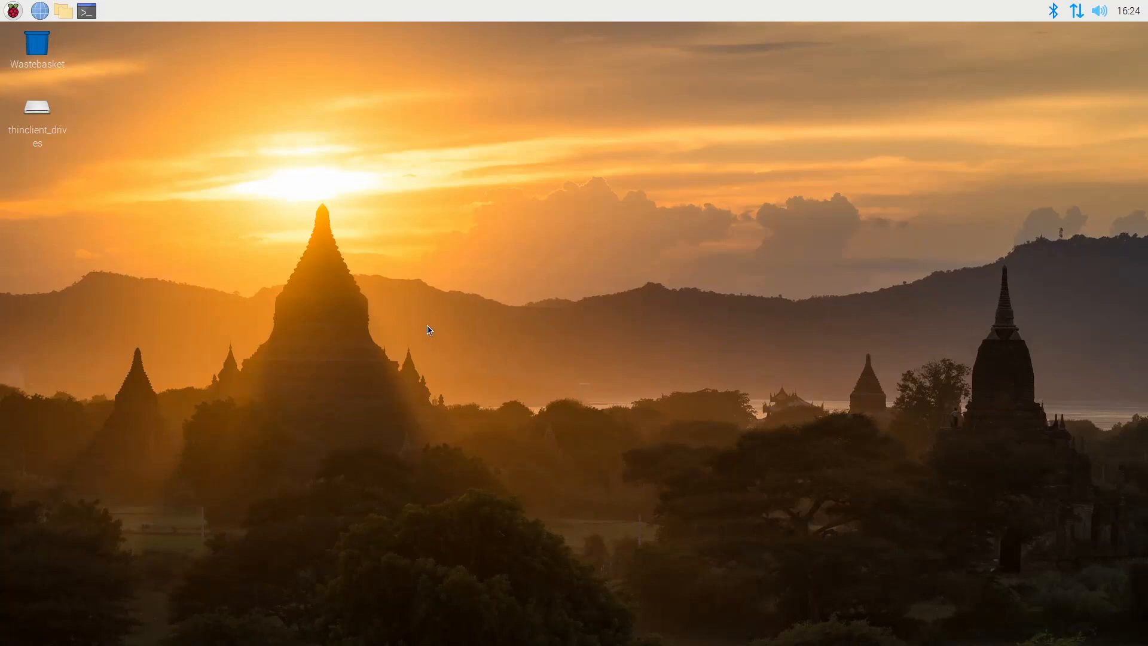
mouse_move(332, 264)
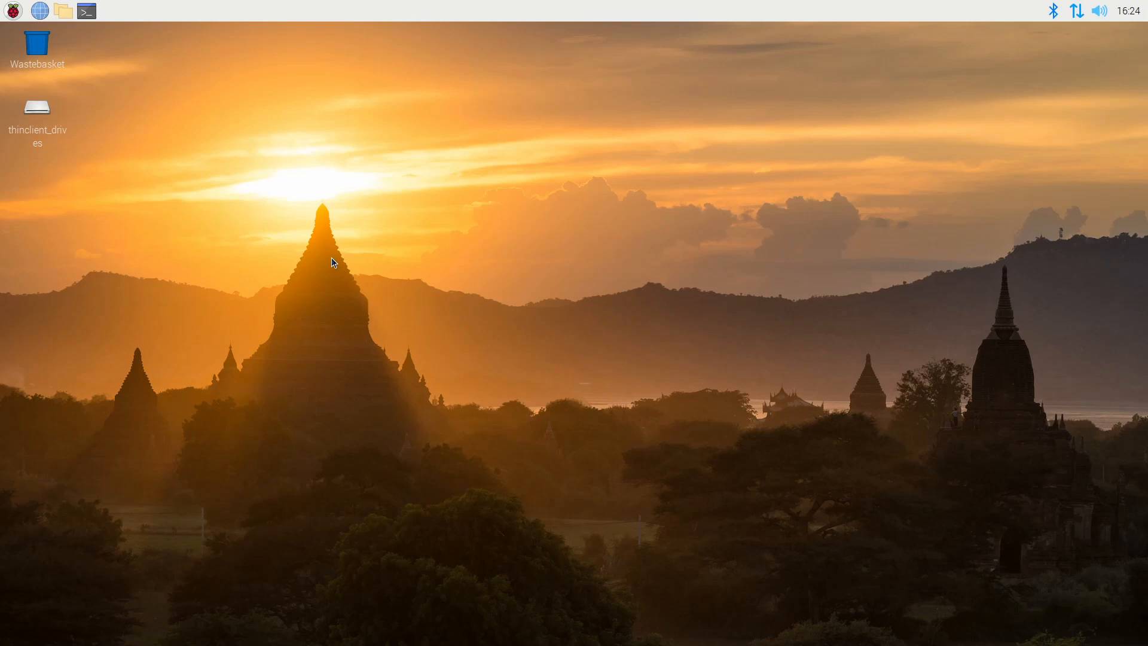
- Open a terminal window and enter sudo raspi-config
left_click(86, 10)
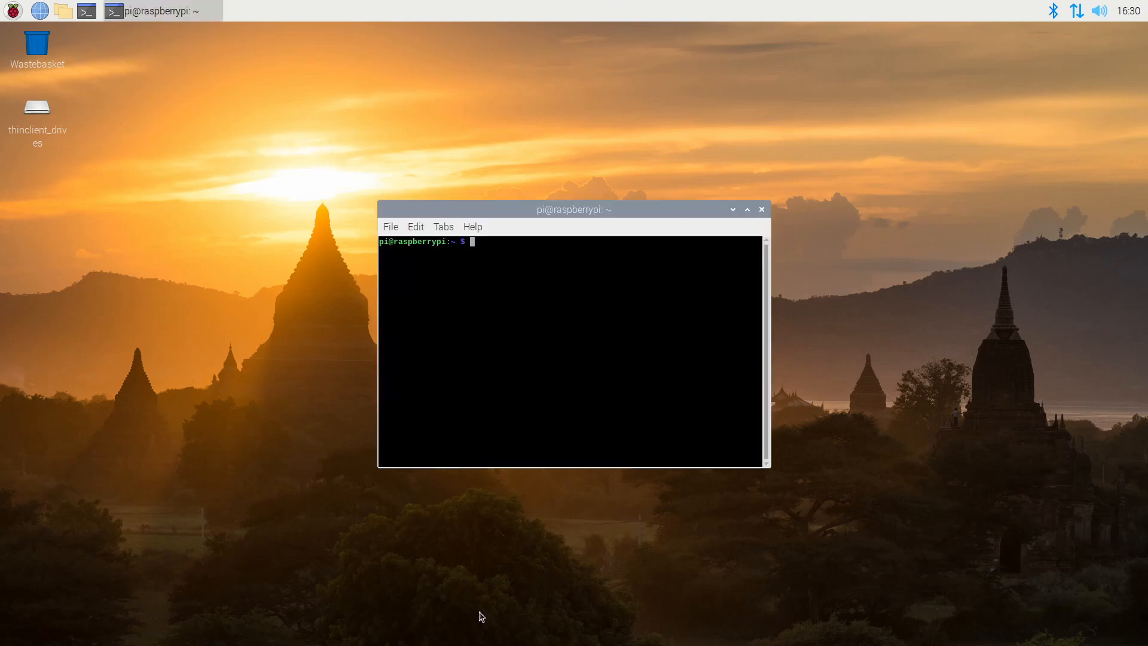
mouse_move(537, 330)
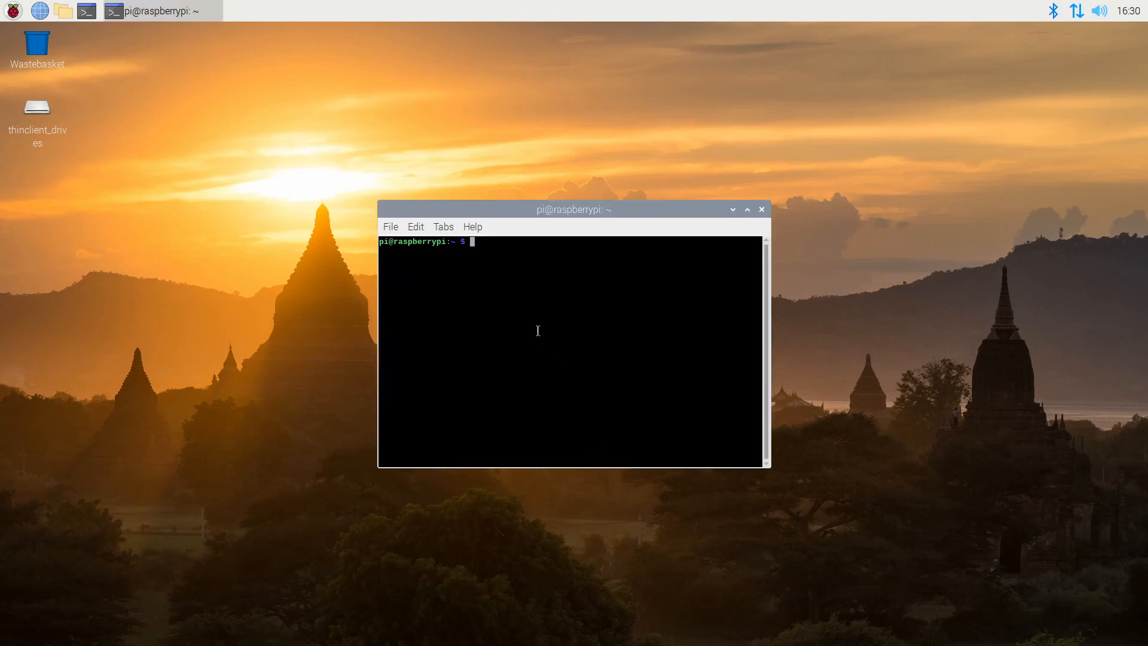
left_click(85, 11)
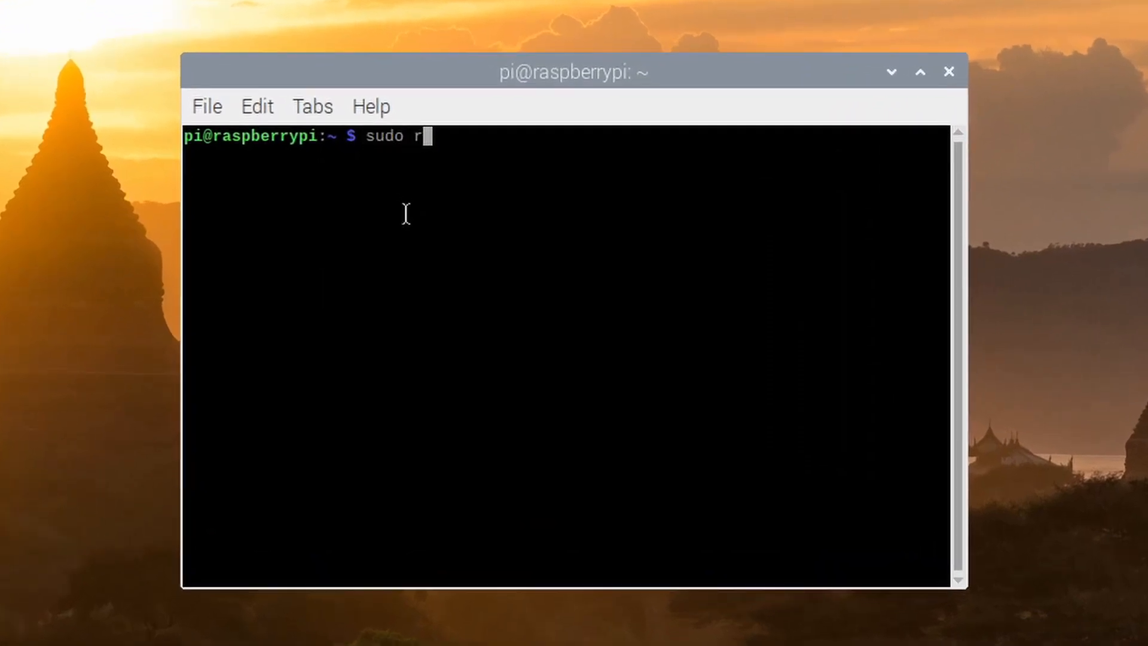
type("aspi-")
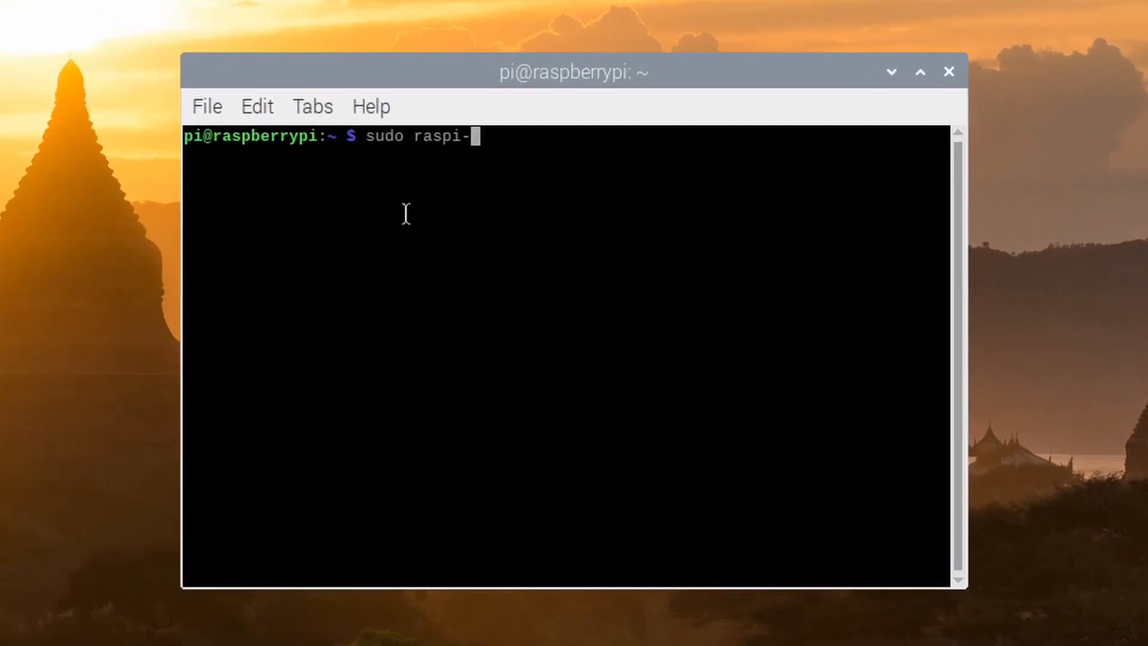
type("config")
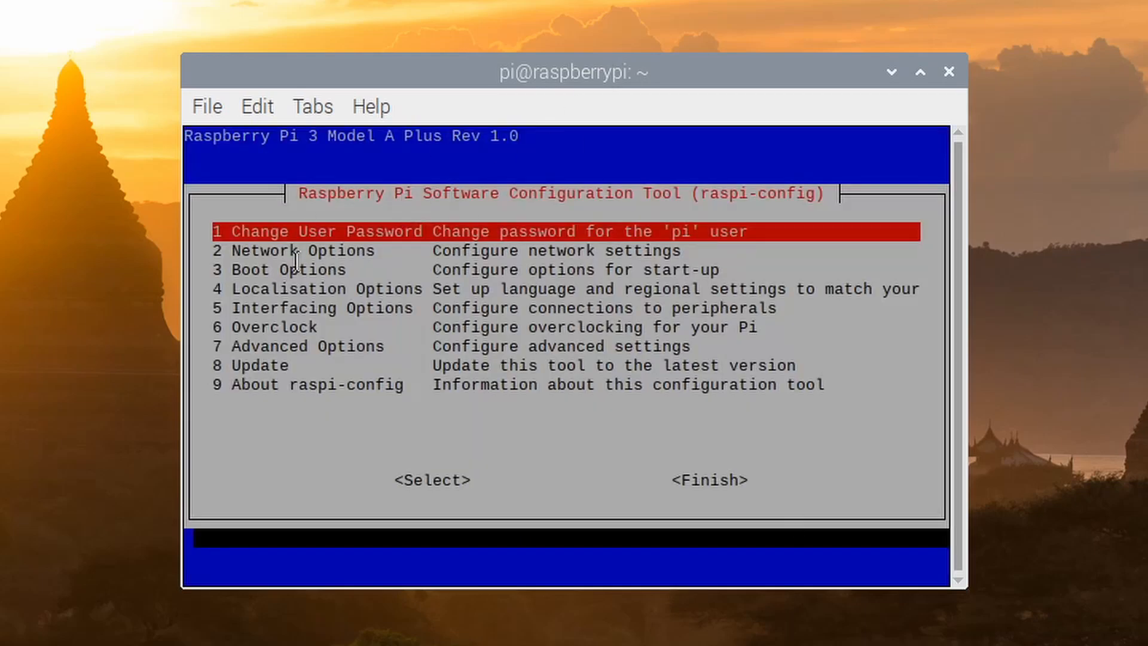
mouse_move(686, 108)
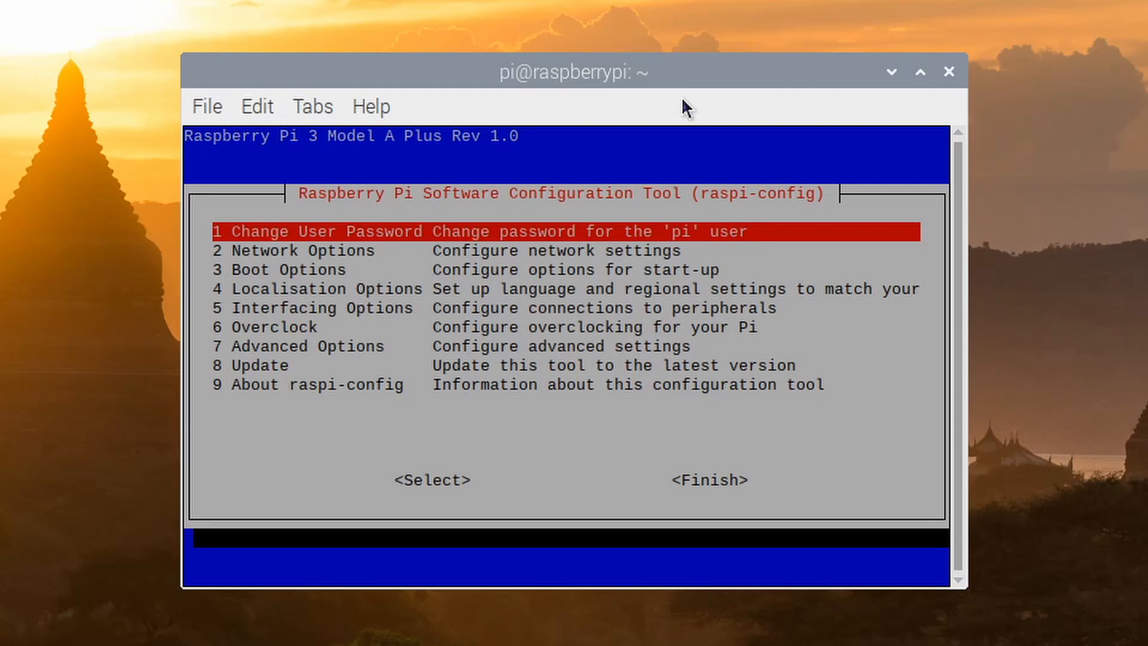
- Under Network Options > Hostname, set the hostname to technotebook
key("Down")
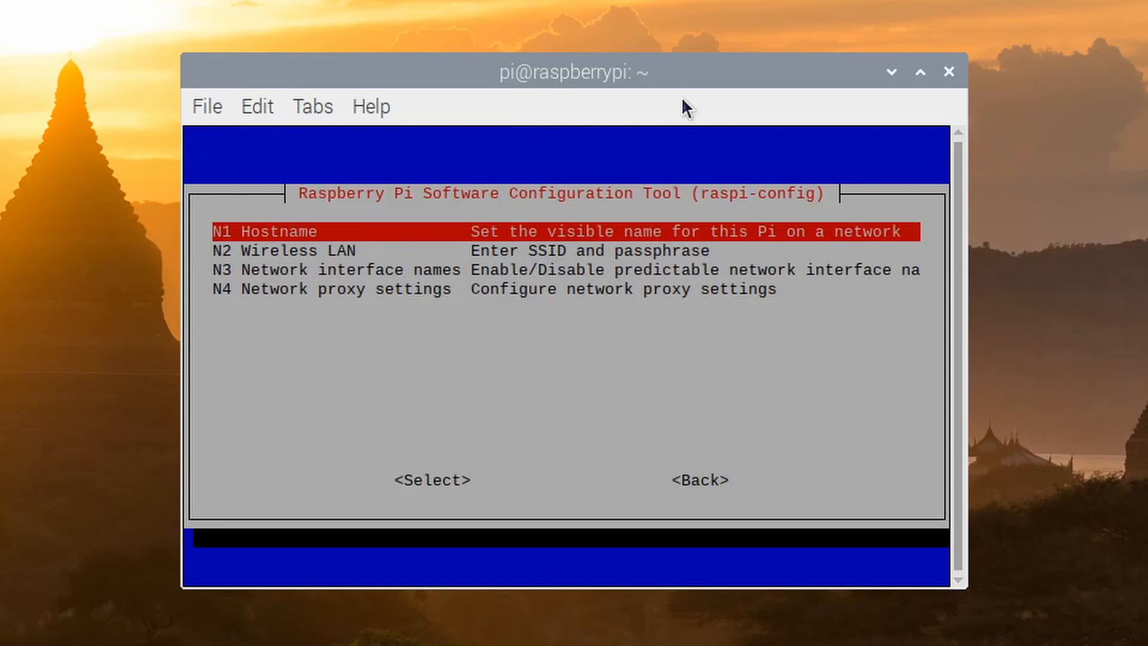
left_click(431, 480)
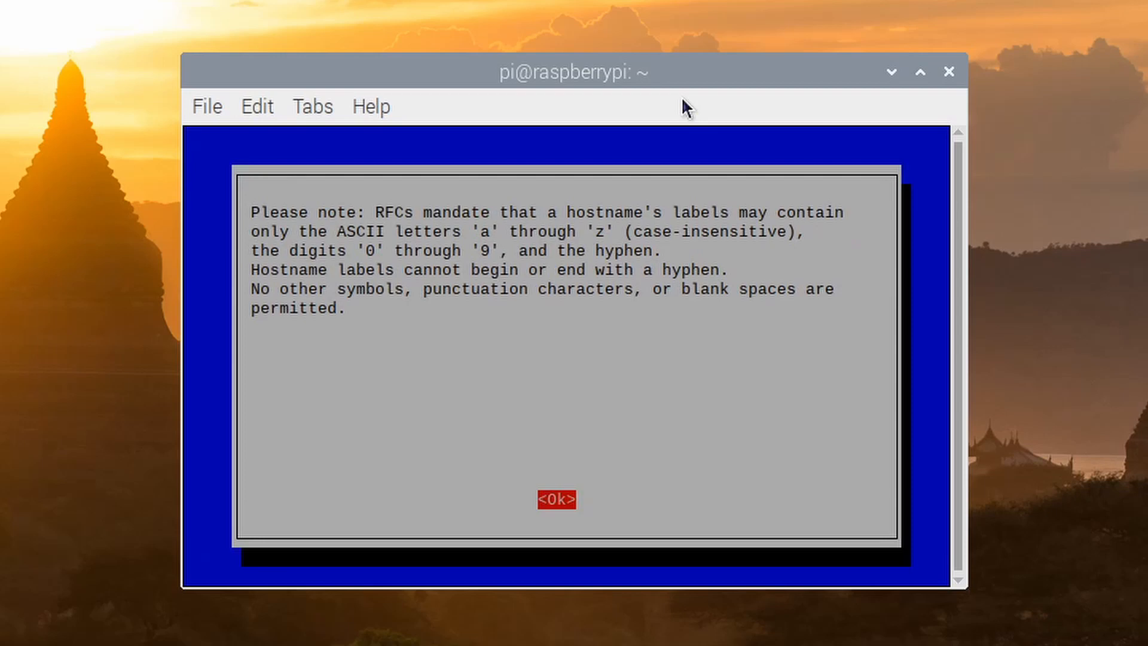
left_click(556, 499)
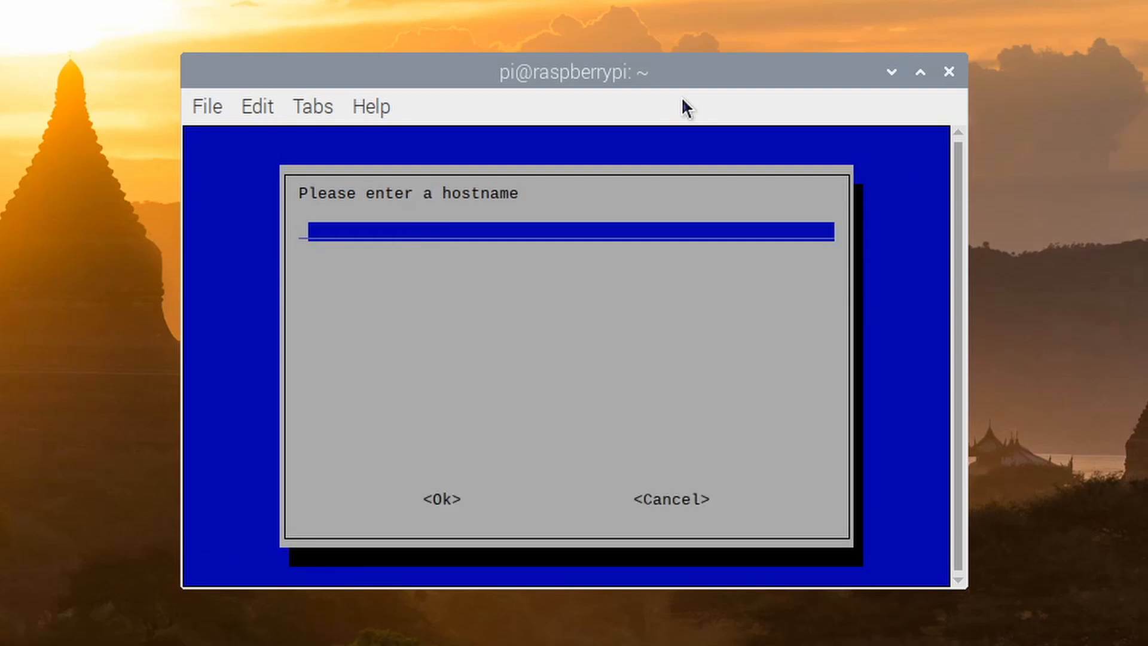
type("technotebook")
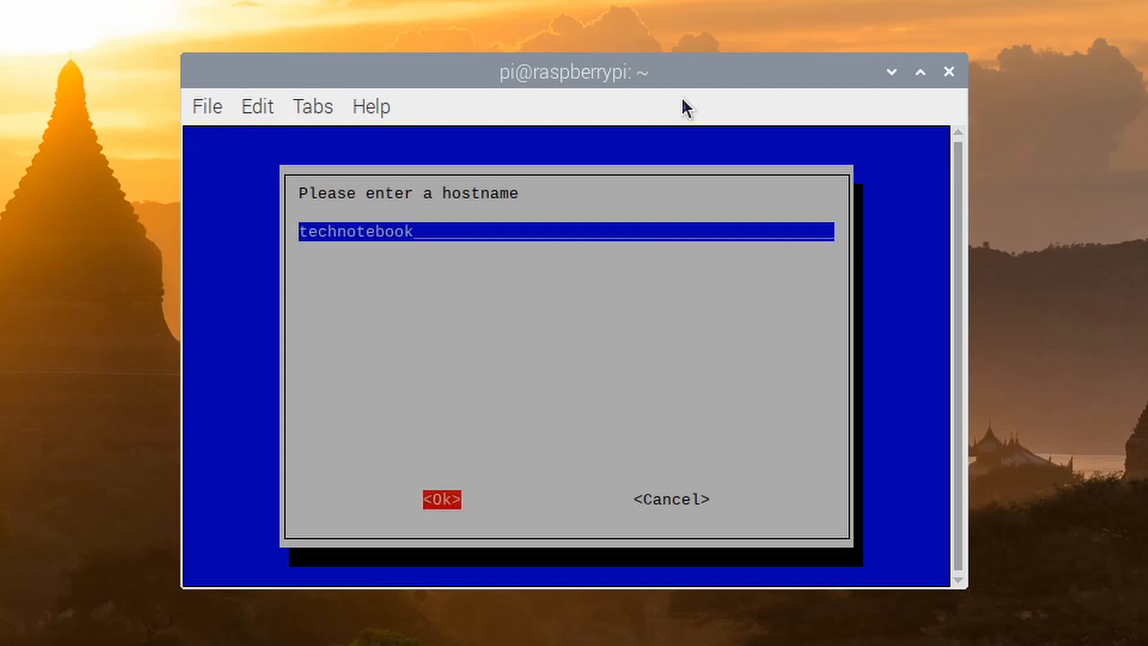
left_click(442, 500)
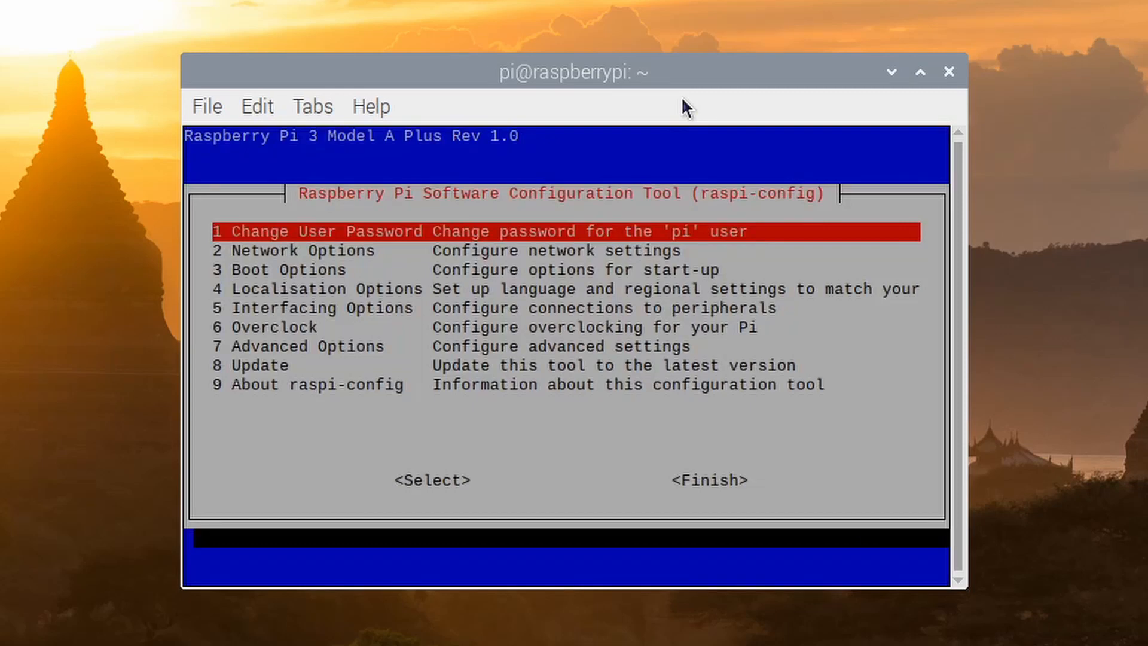
- Select Finish to exit raspi-config
key("Down")
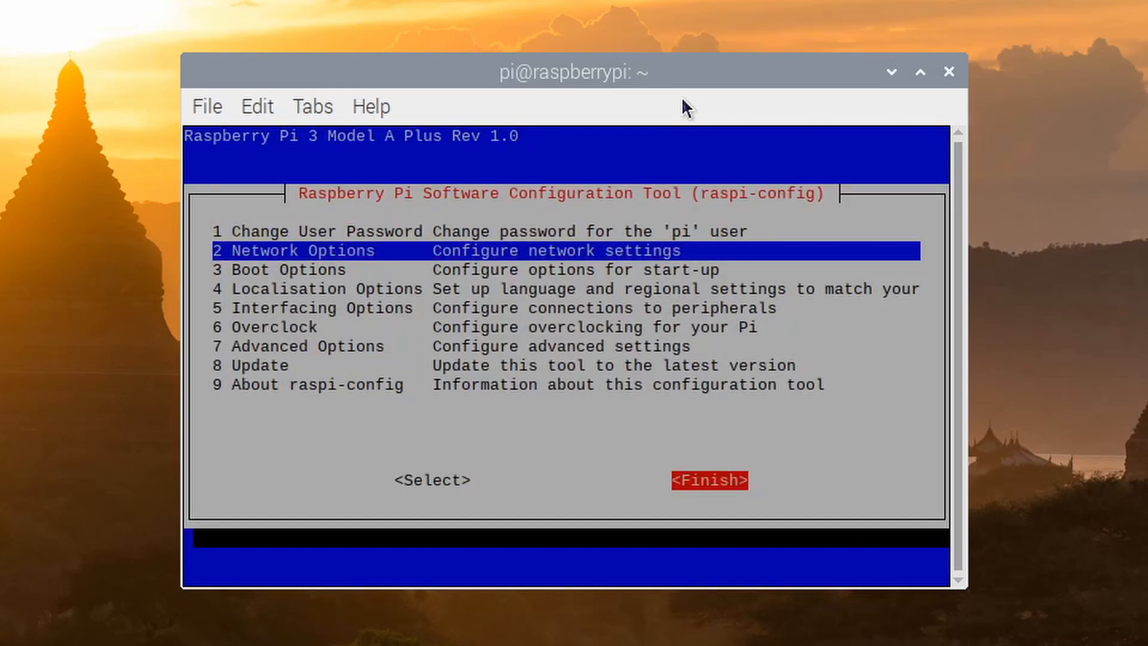
left_click(708, 480)
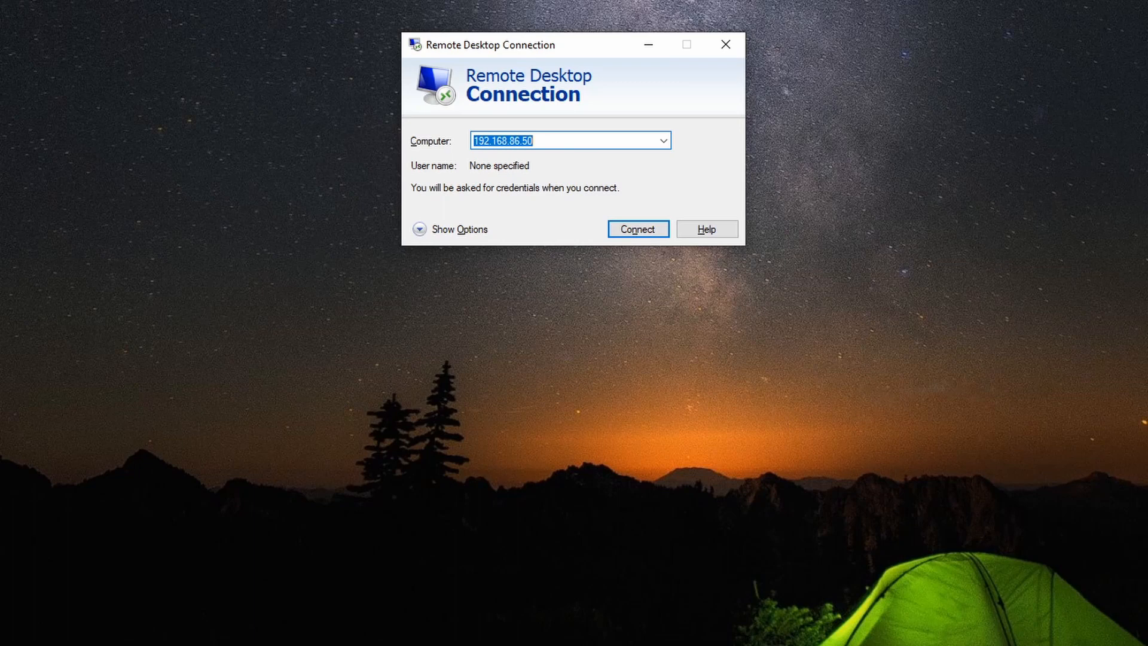
- Replace the IP address with technotebook in Remote Desktop Connection and connect
left_click(533, 140)
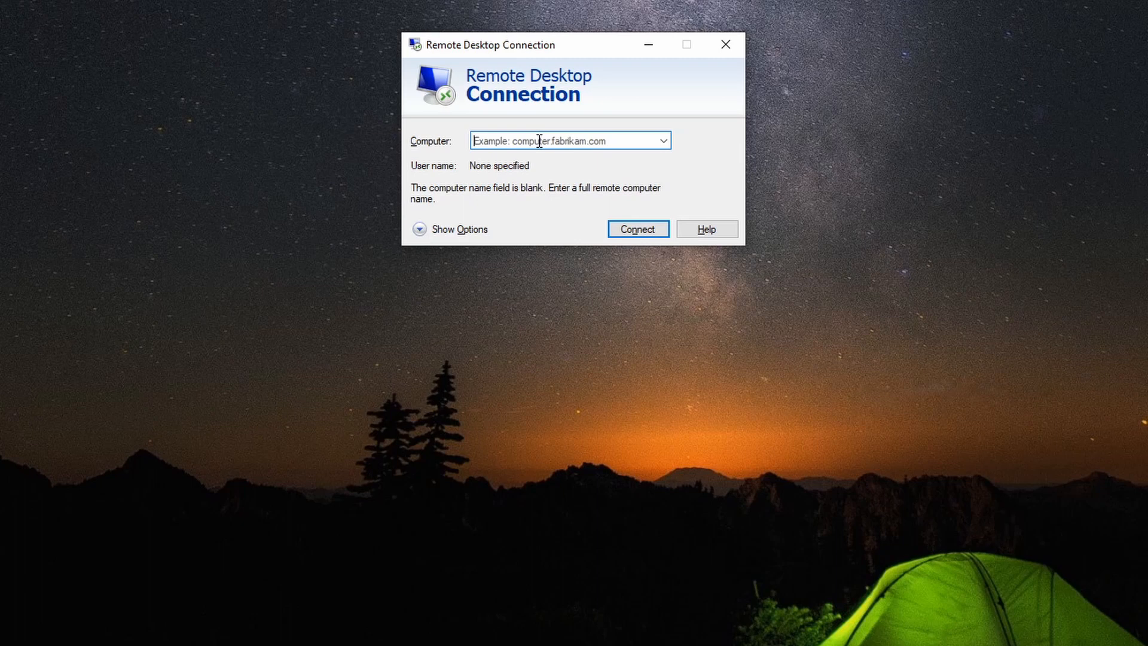
type("technotebo")
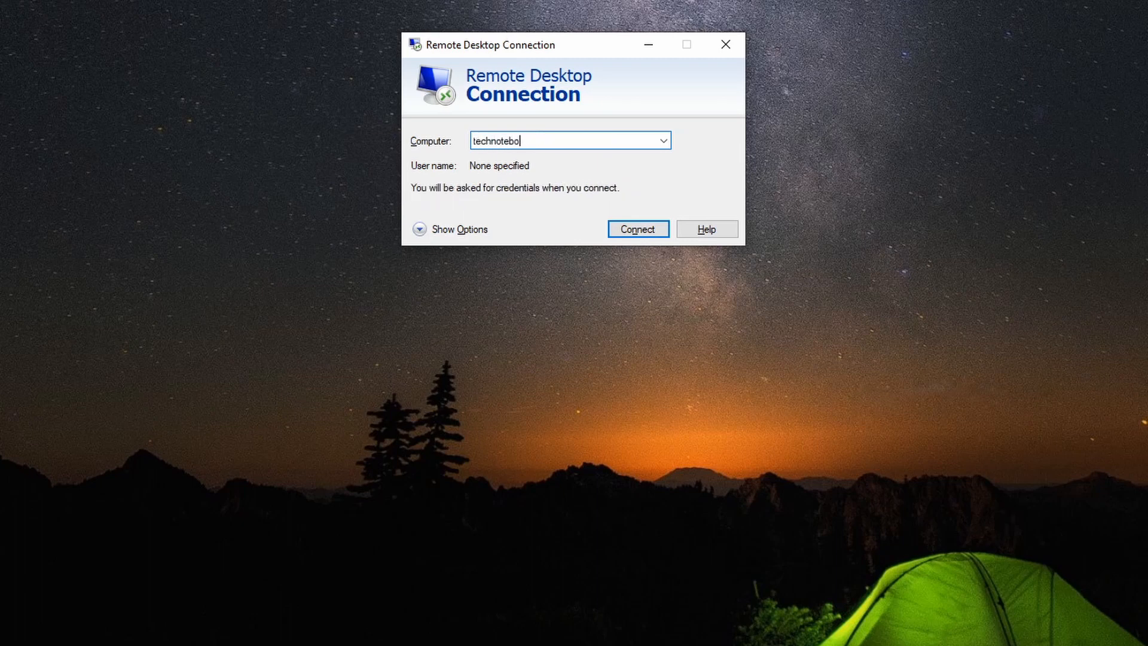
type("ok")
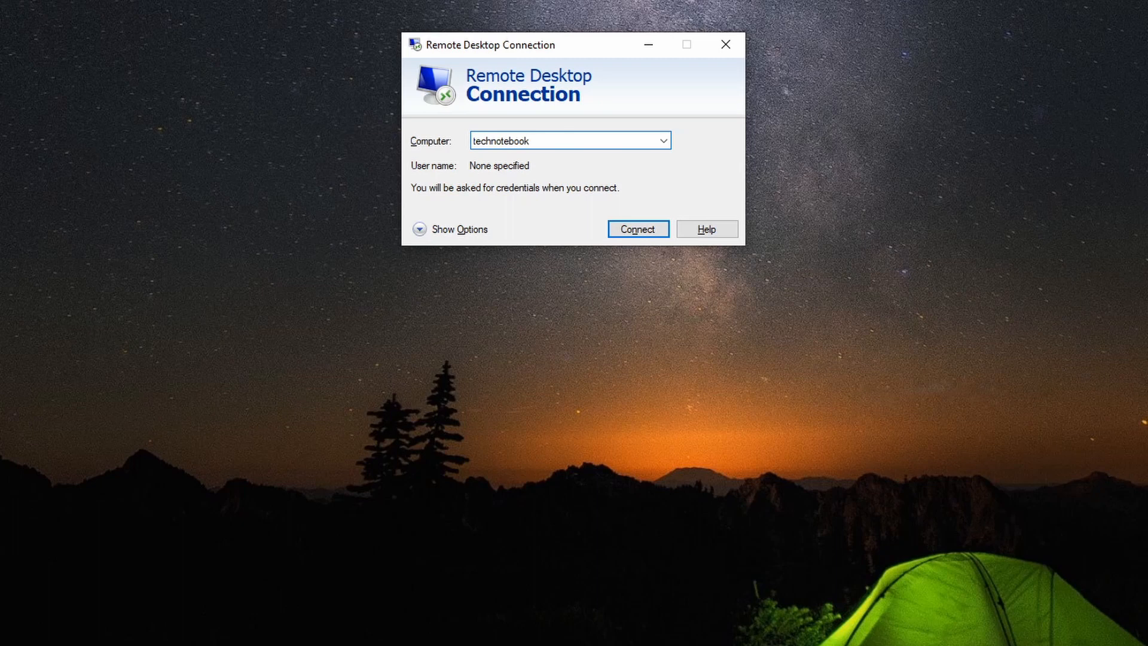
left_click(637, 229)
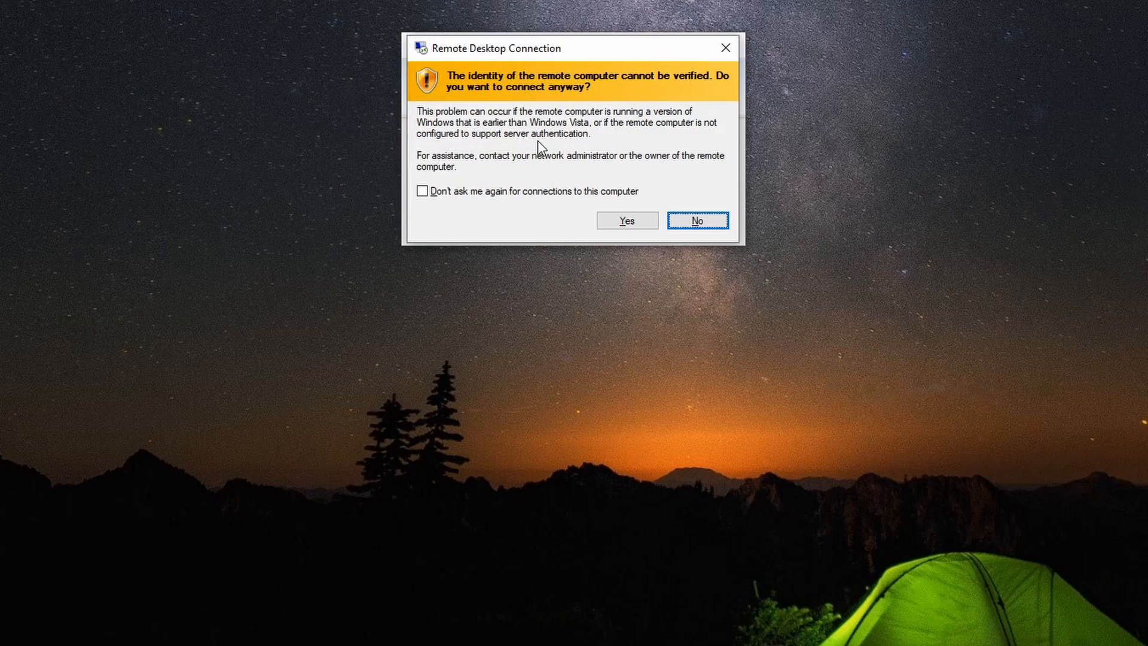
left_click(626, 220)
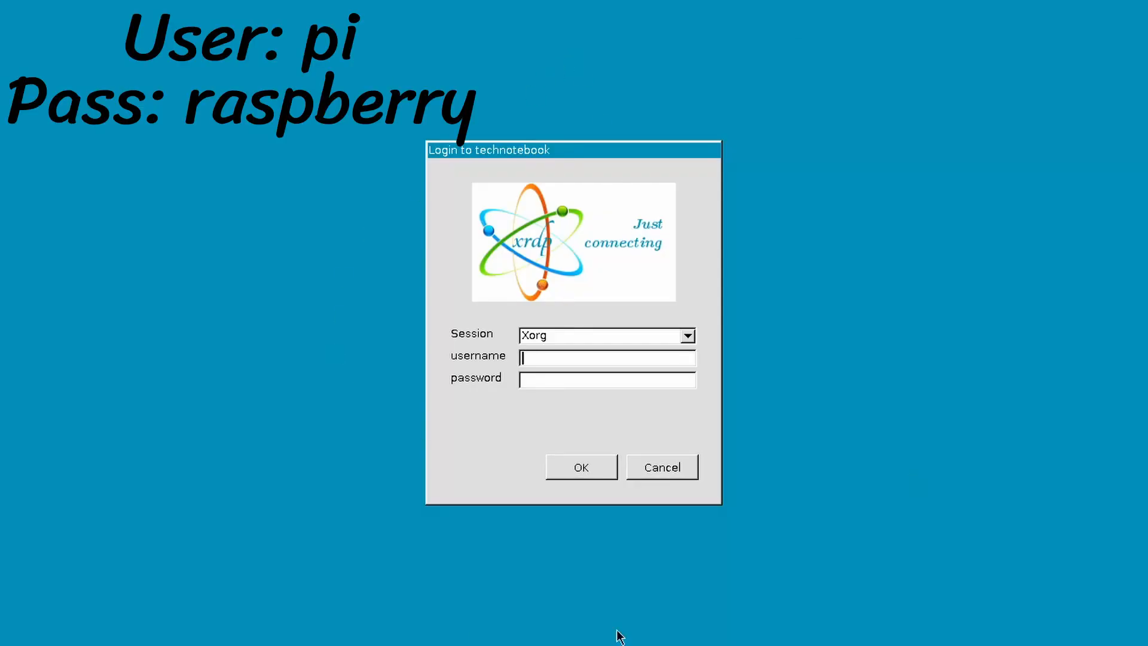
mouse_move(896, 463)
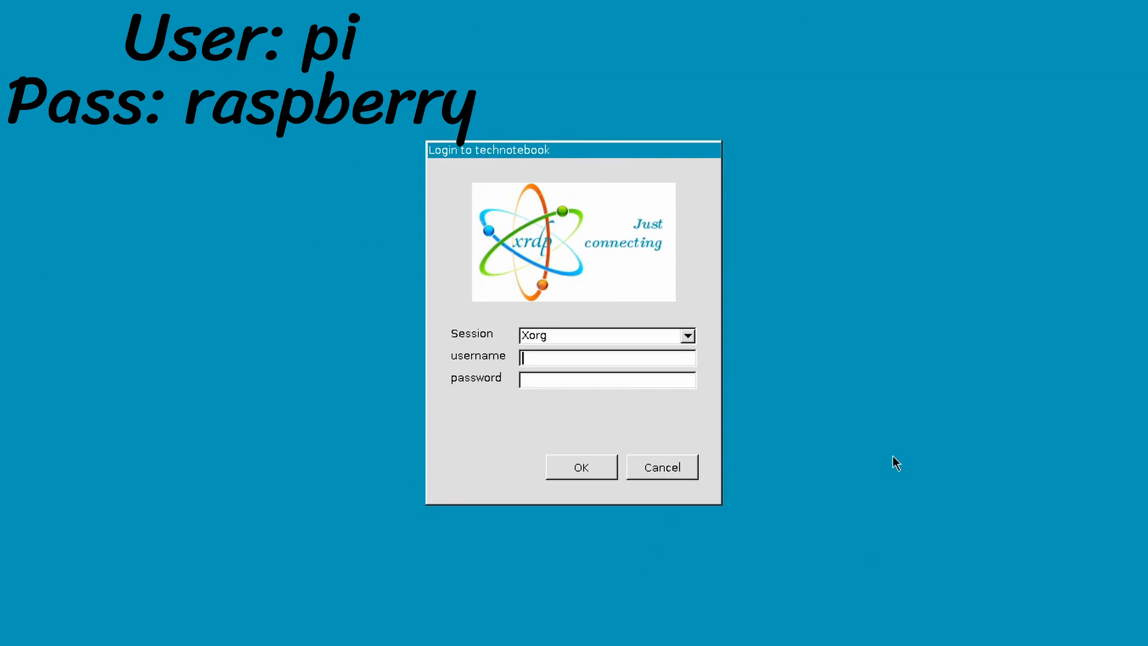
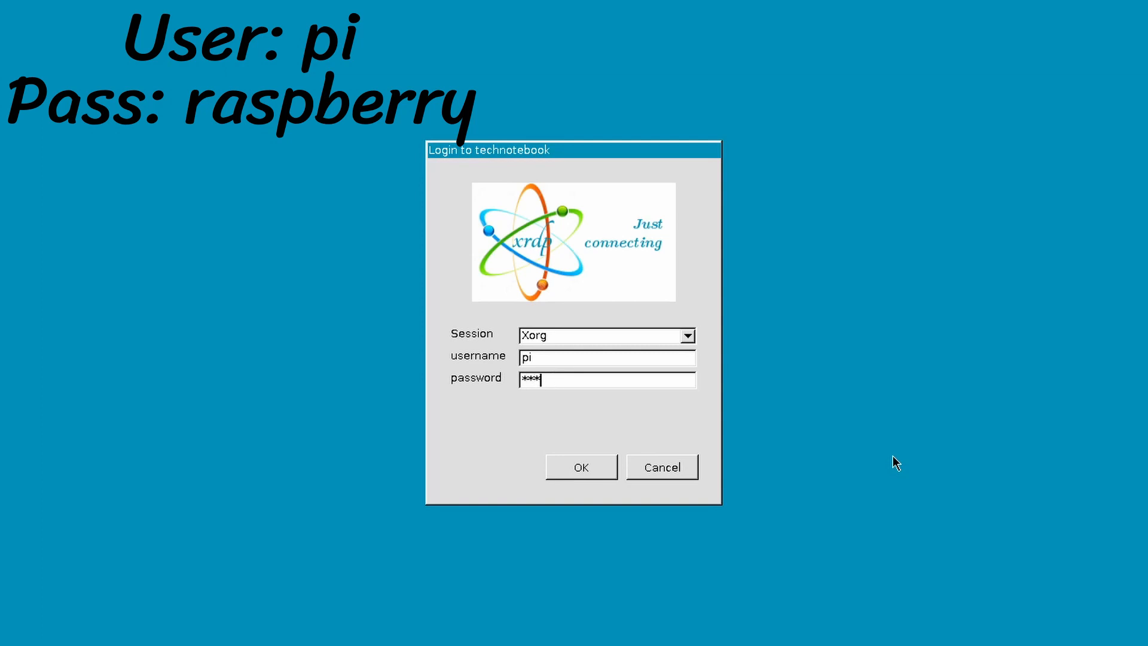
left_click(580, 467)
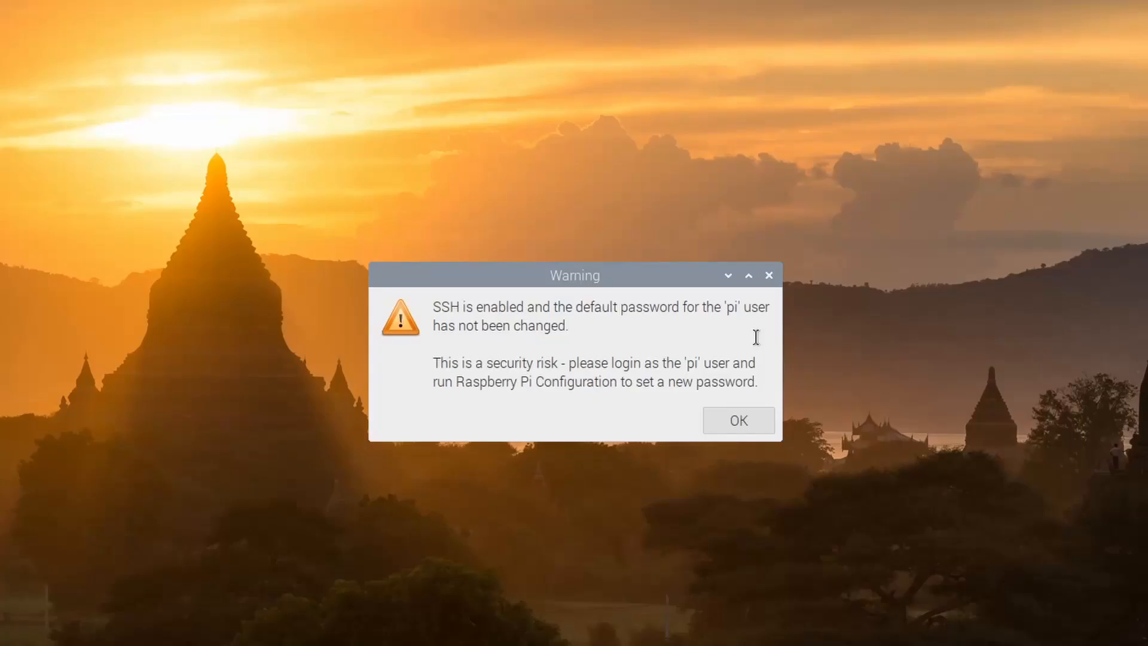